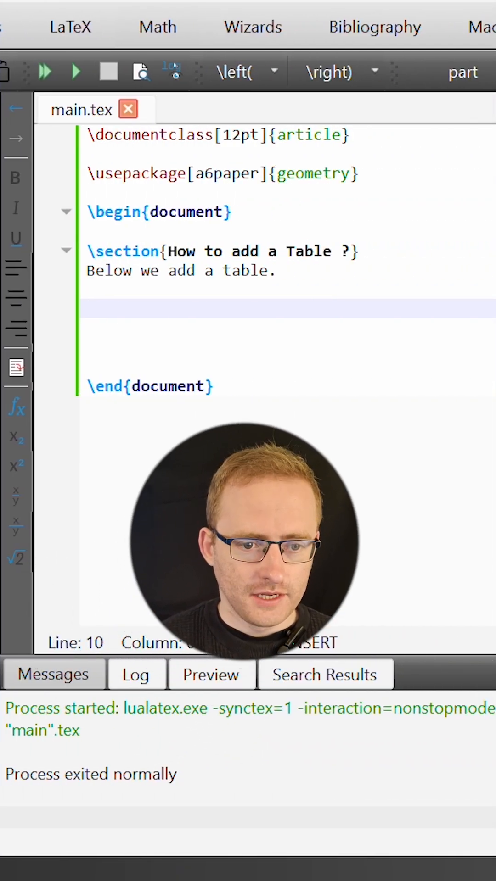
- Insert a table environment with the [h] placement option and select its content placeholder
text(\begin{table)
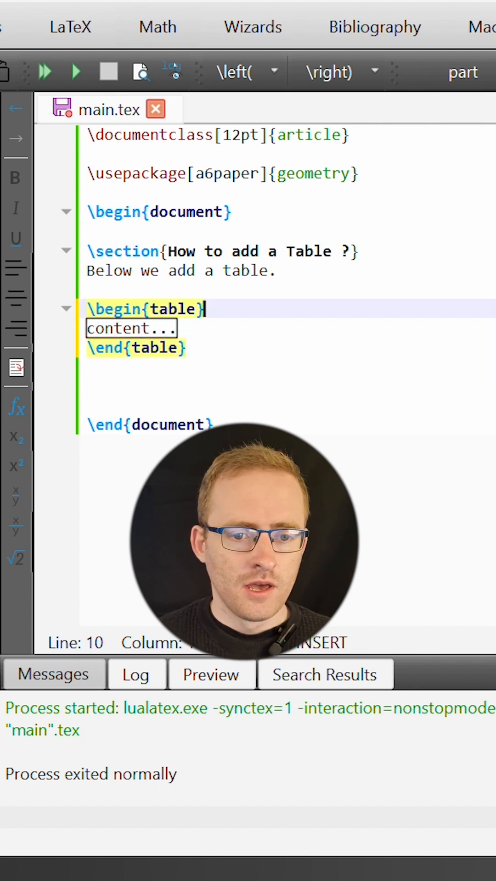
text([])
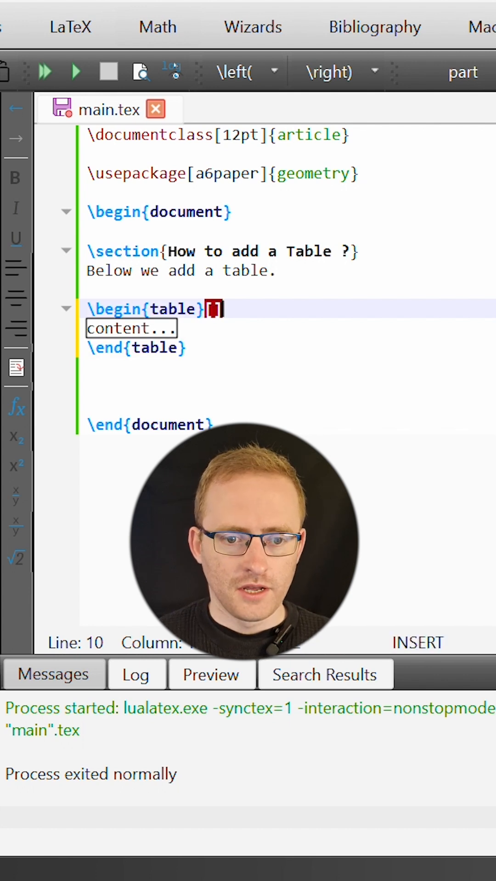
text(h)
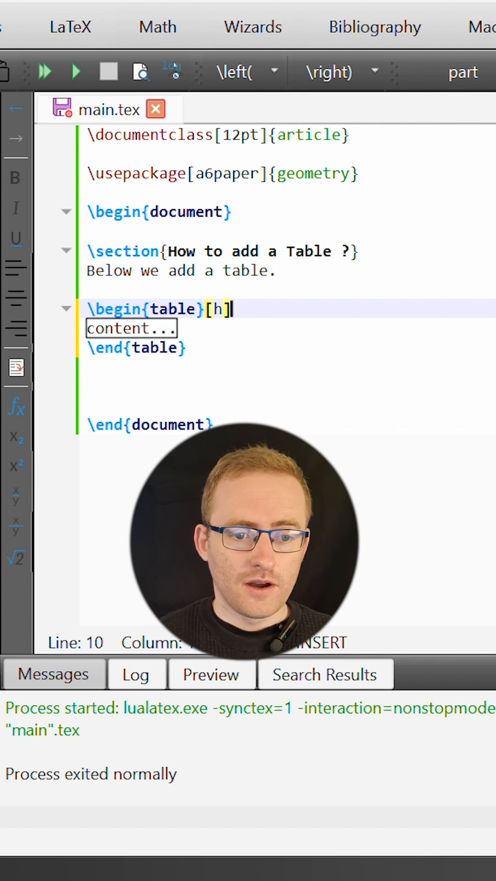
double_click(131, 329)
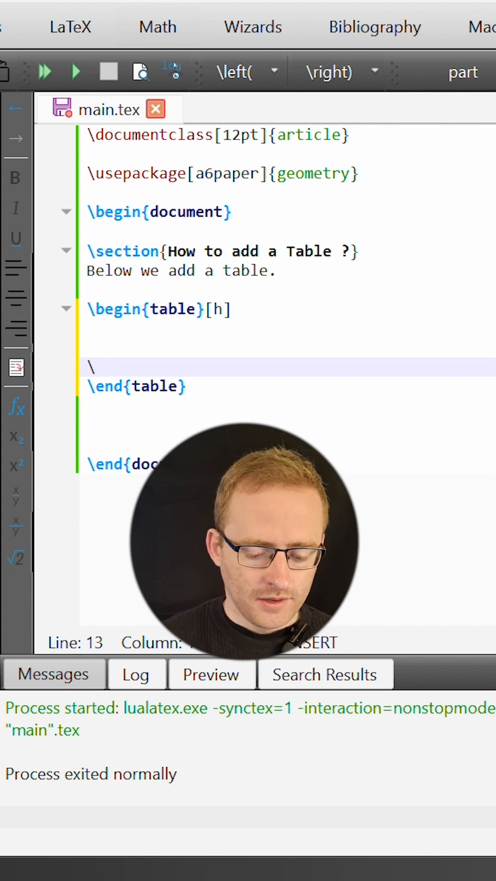
- Add \caption{This is a table.} before \end{table} and begin a nested environment above it
text(\caption{text})
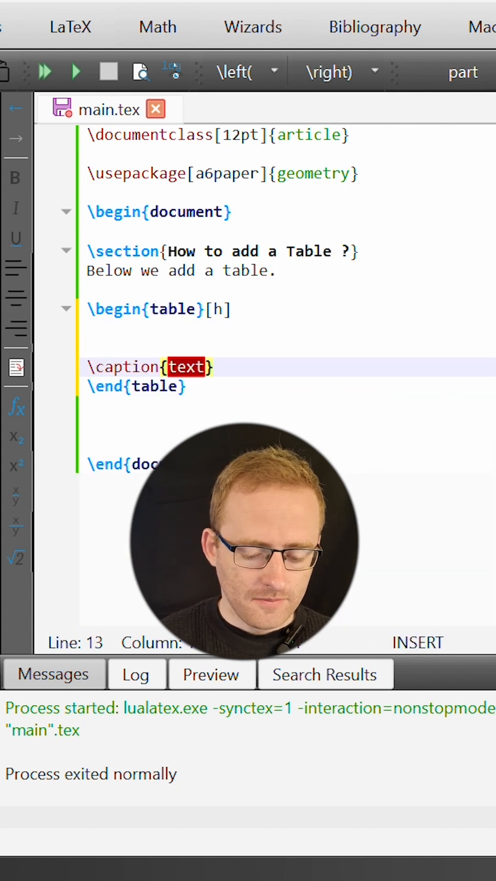
text(This is a table.)
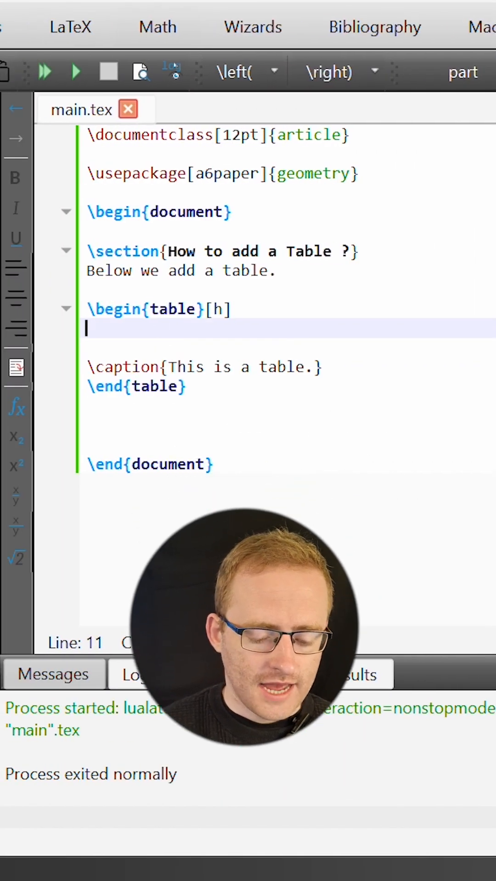
text(\be)
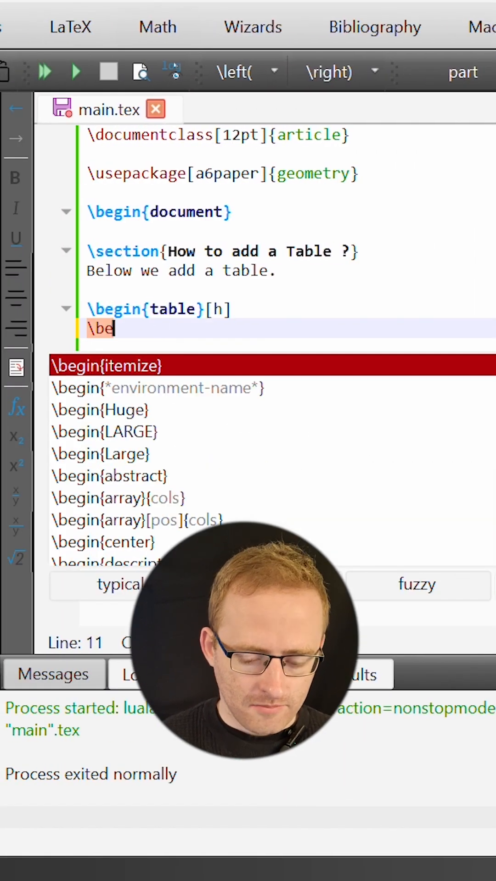
- Complete \begin{tabular} with the column specification l c r
text(gin{tabular}{cols)
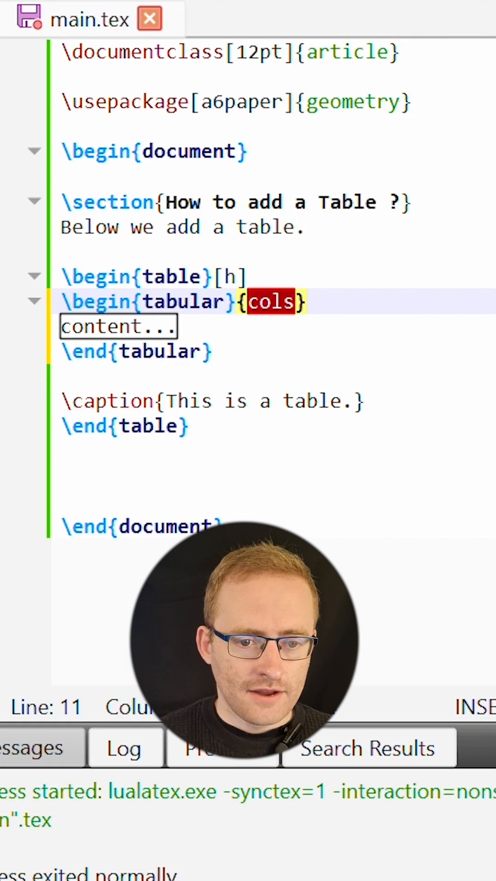
text(l)
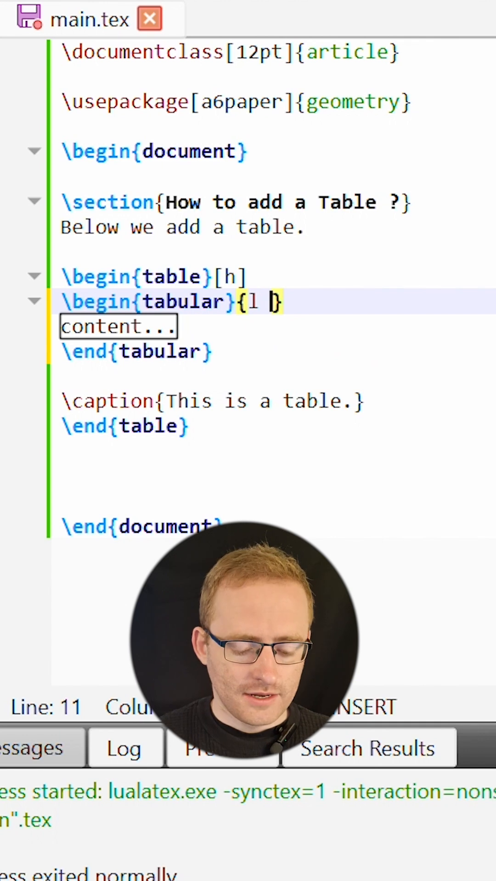
text(c)
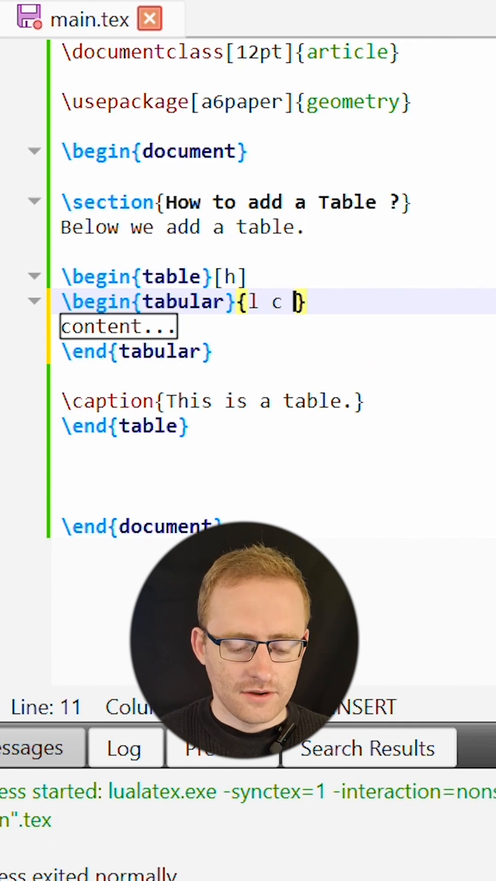
text(r)
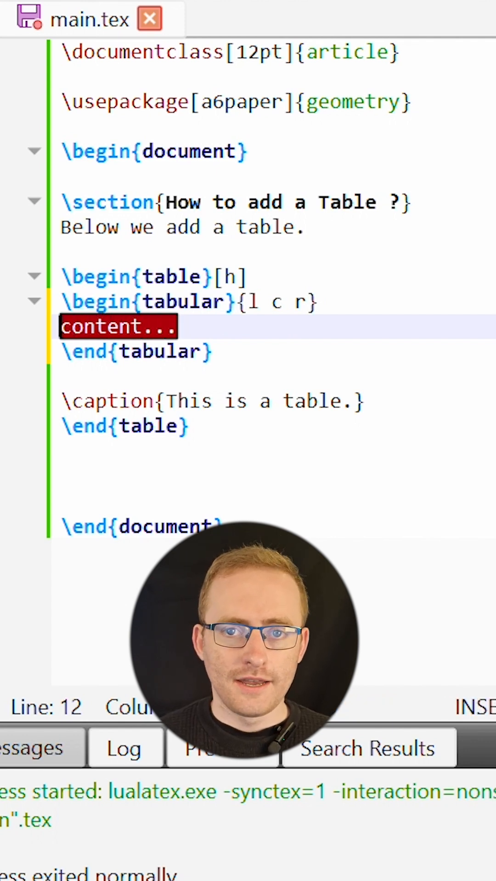
- Fill the tabular with rows Cell 1 & Cell 2 & Cell 3 and Cell 4–6, then Build & View
text(Cell 1 & Cell 2 & Cell 3 \\)
text(Cell 4 & Cell 5 & Cell 6 \\)
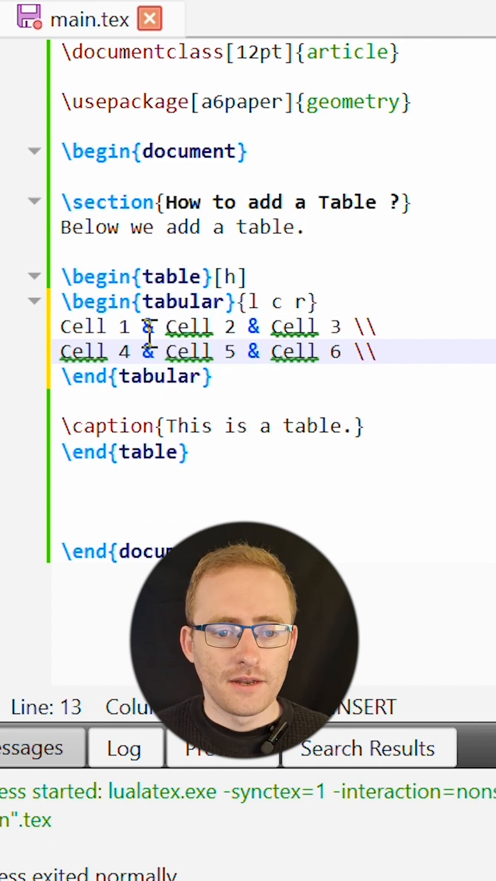
click(147, 327)
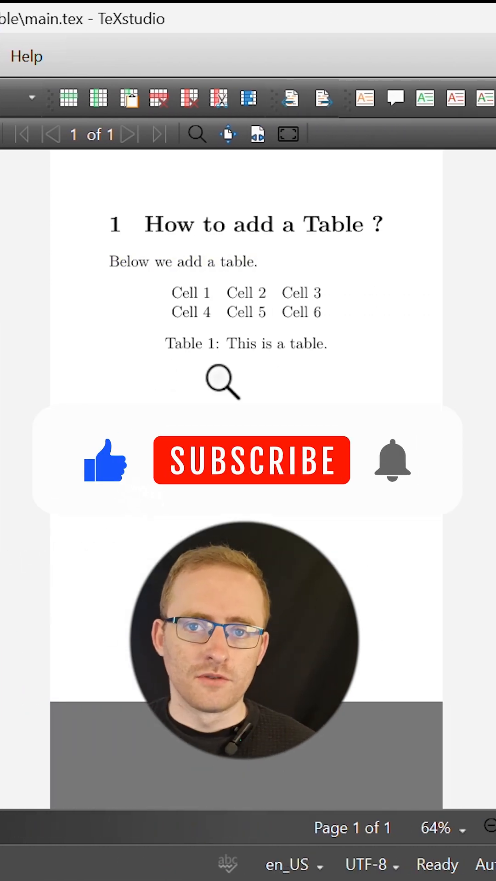
click(252, 460)
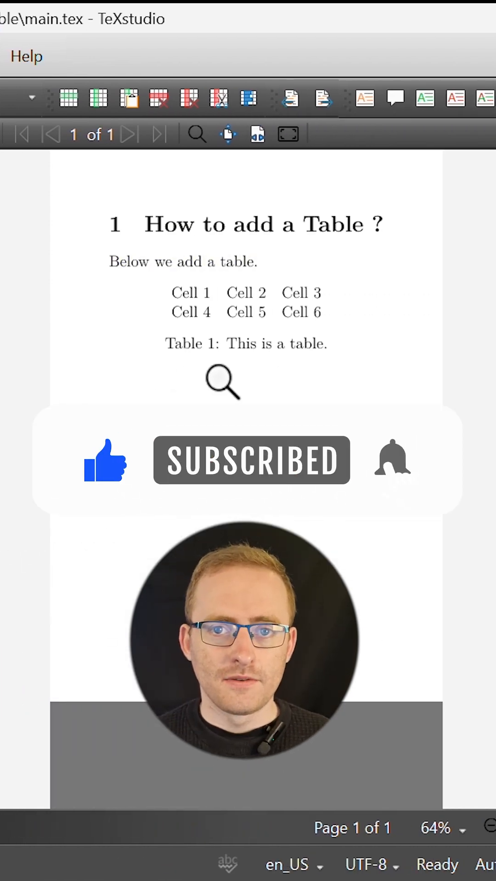